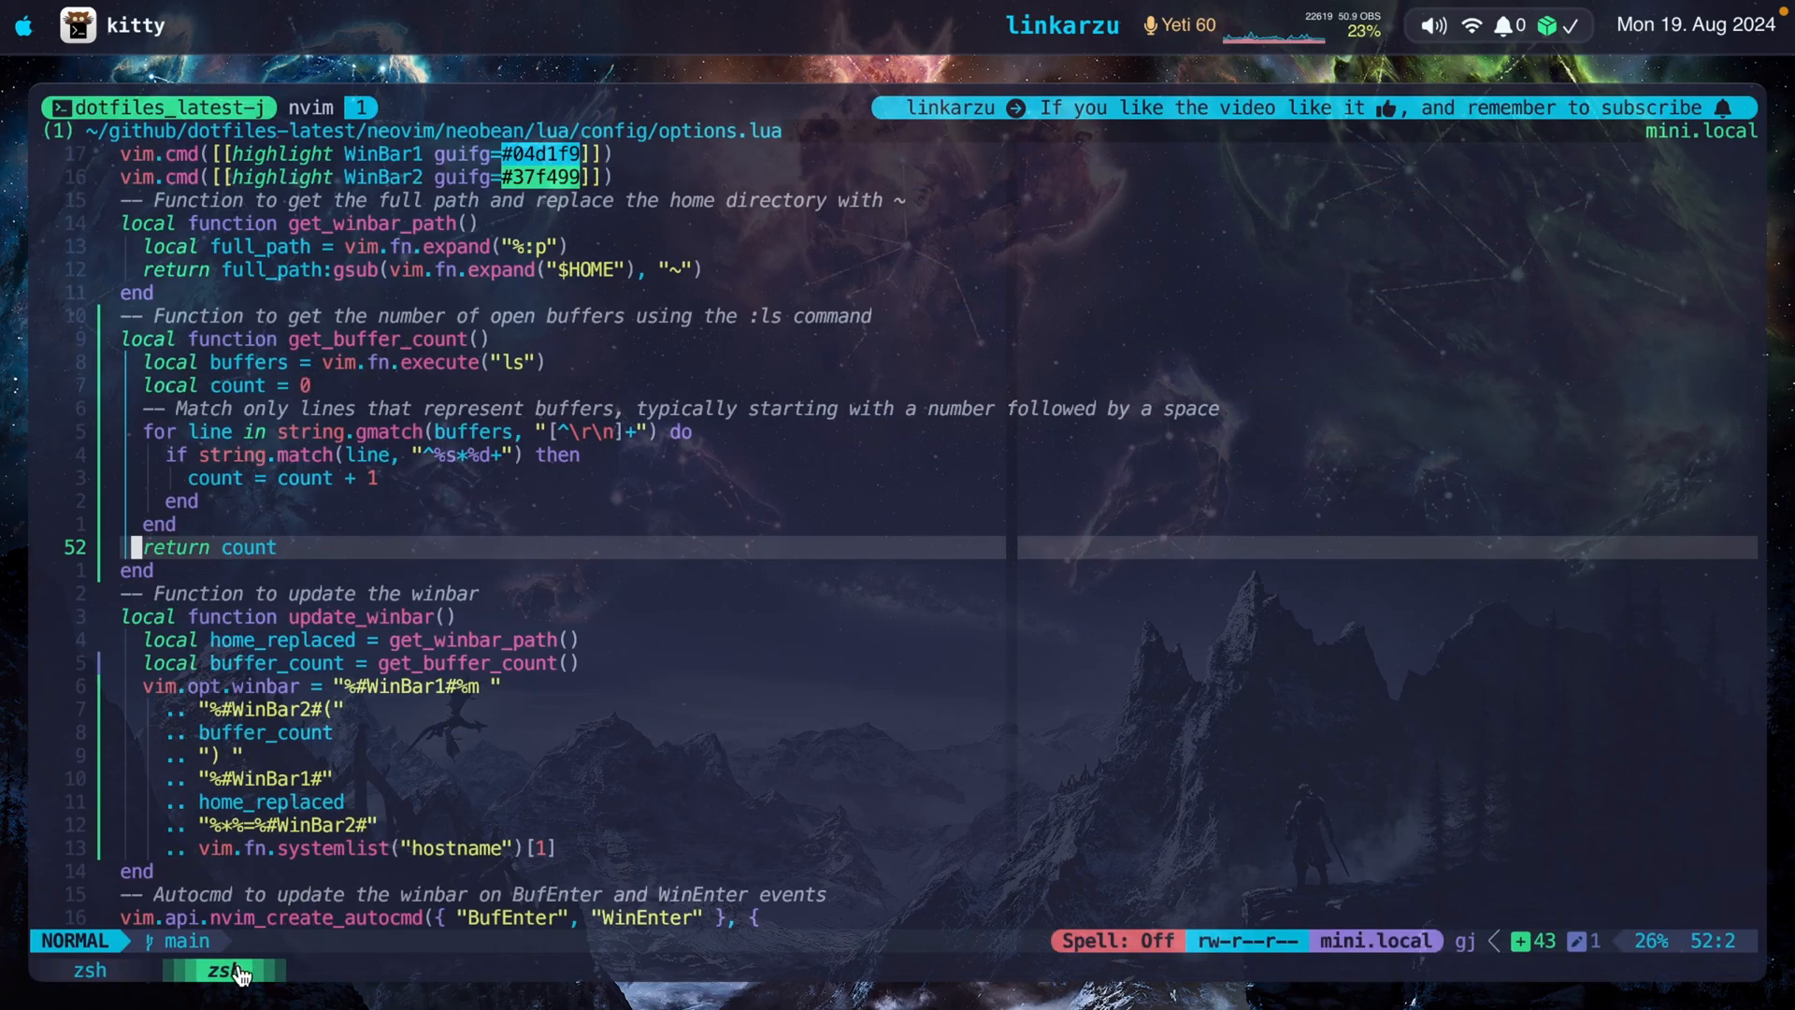
pyautogui.moveTo(470, 614)
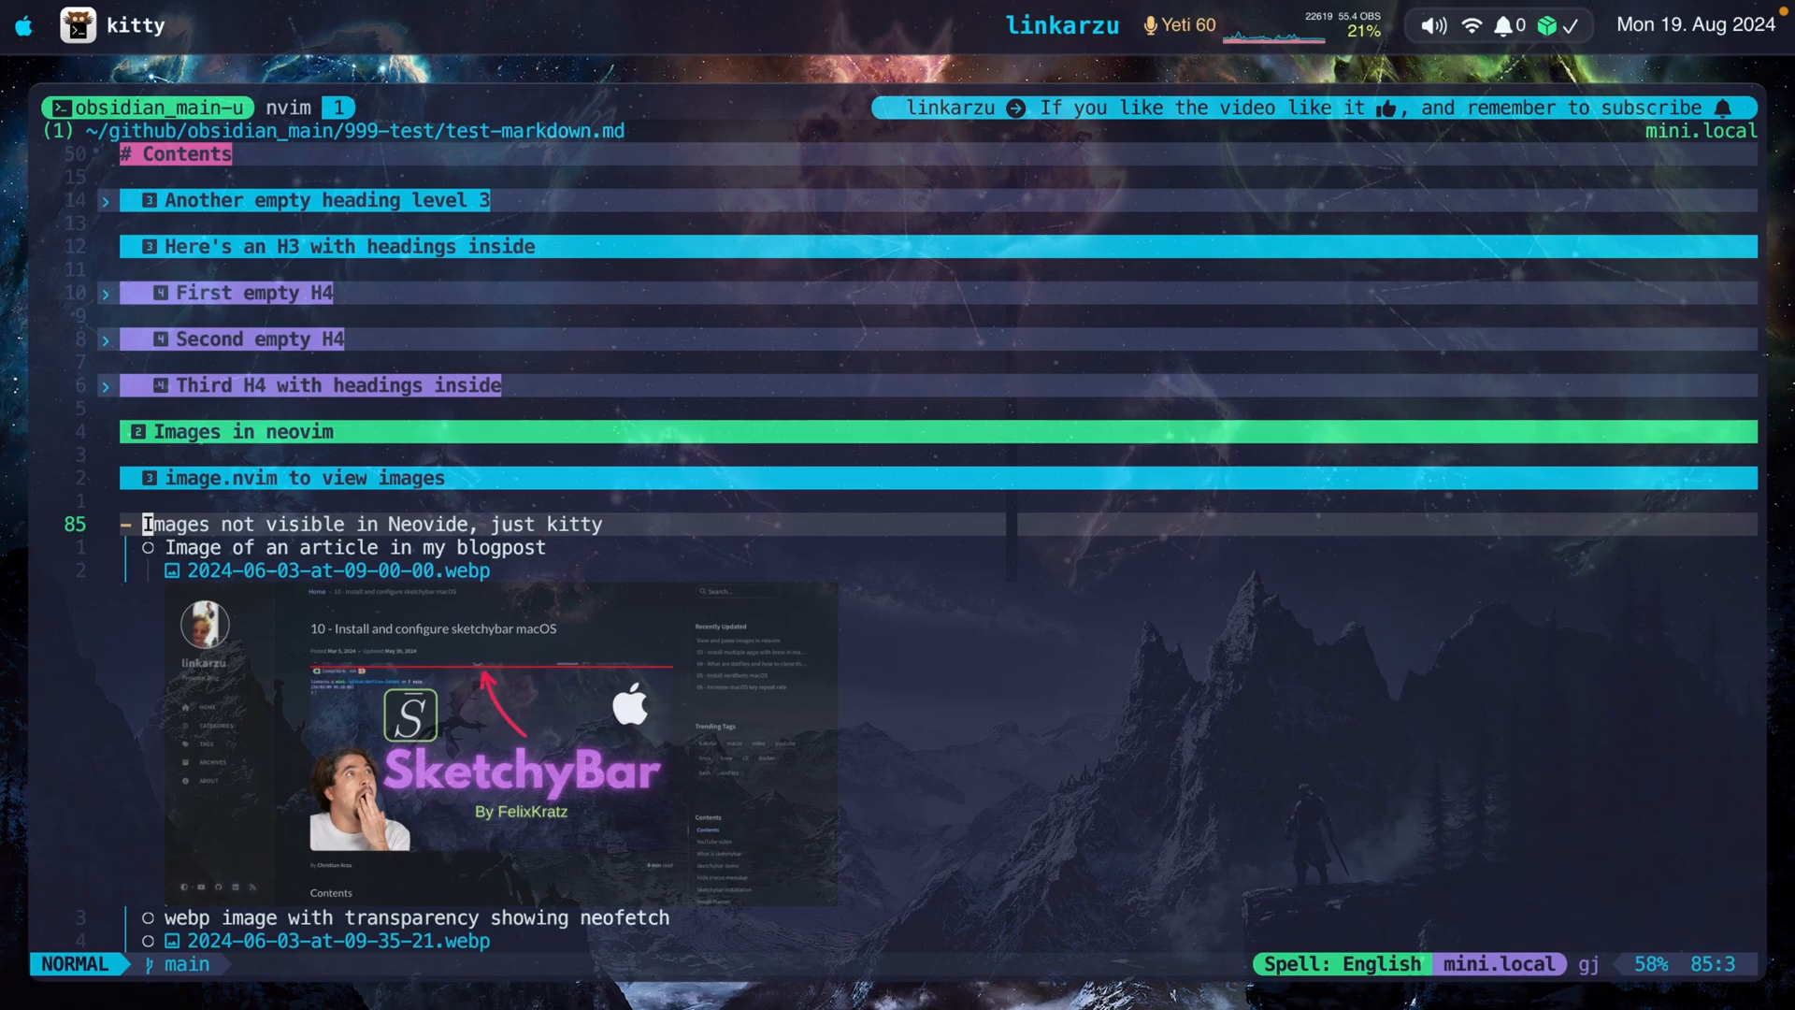
pyautogui.write('alacritty')
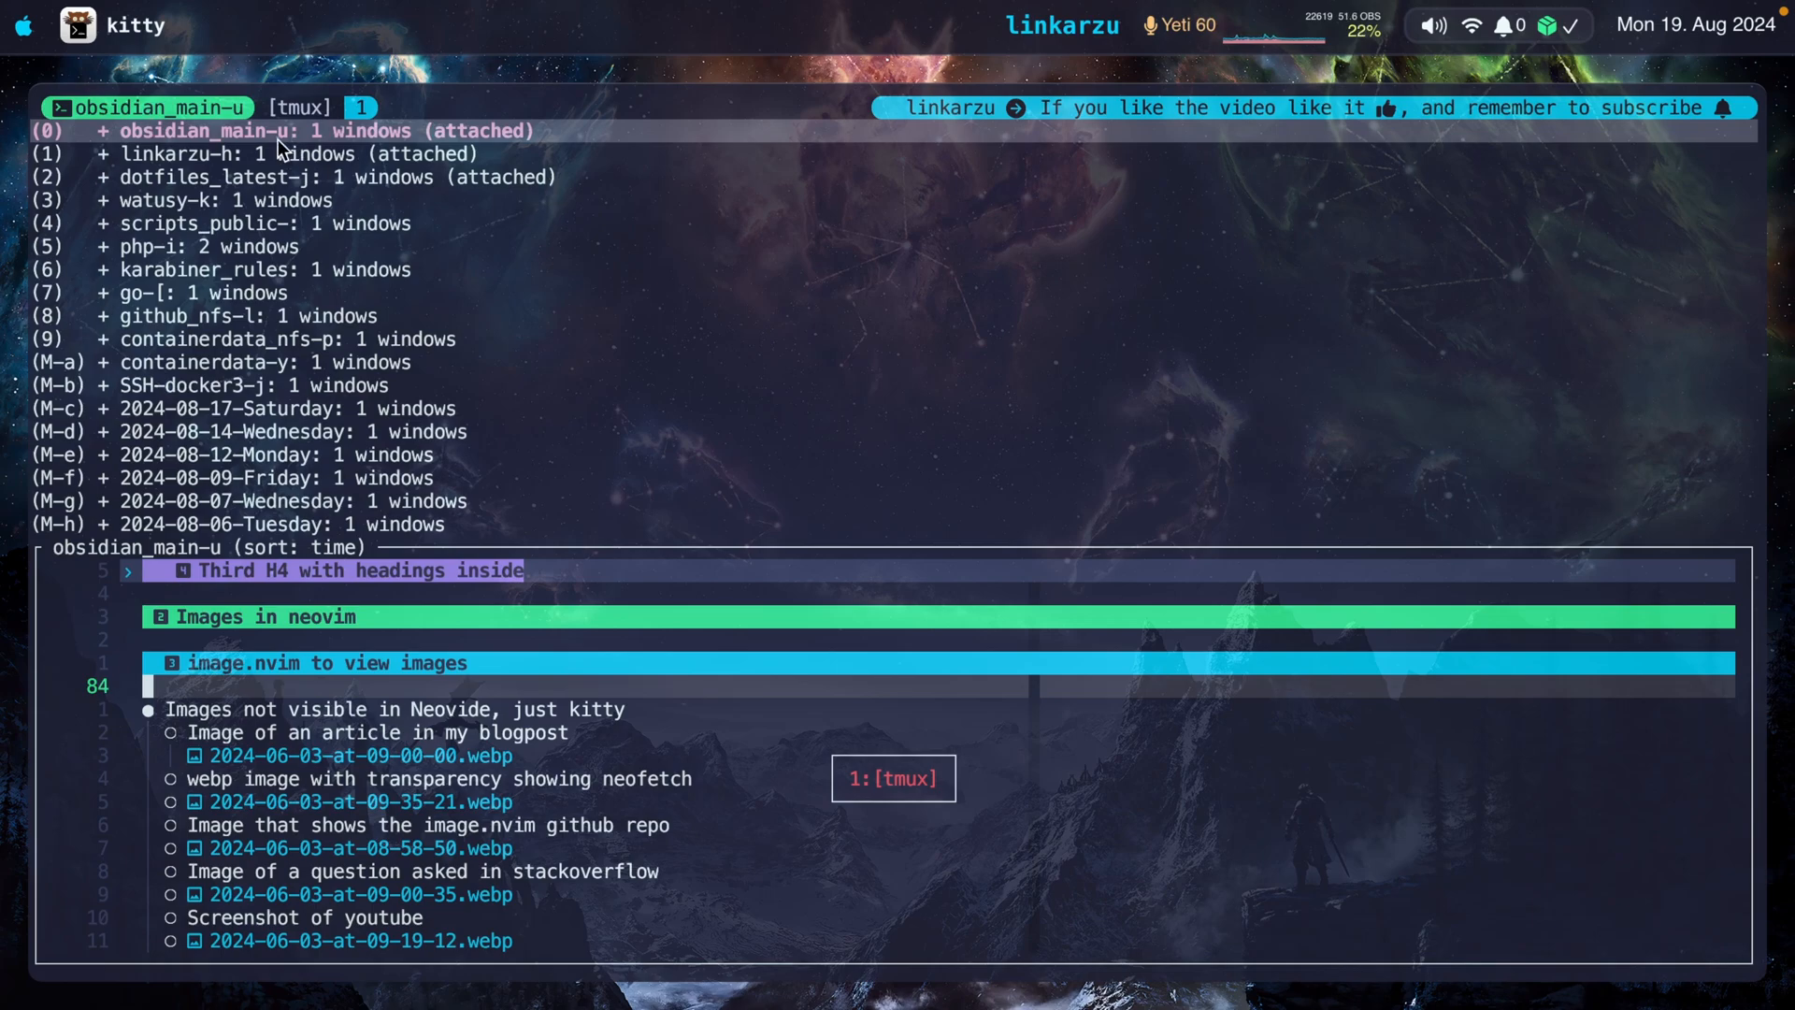
pyautogui.moveTo(231, 165)
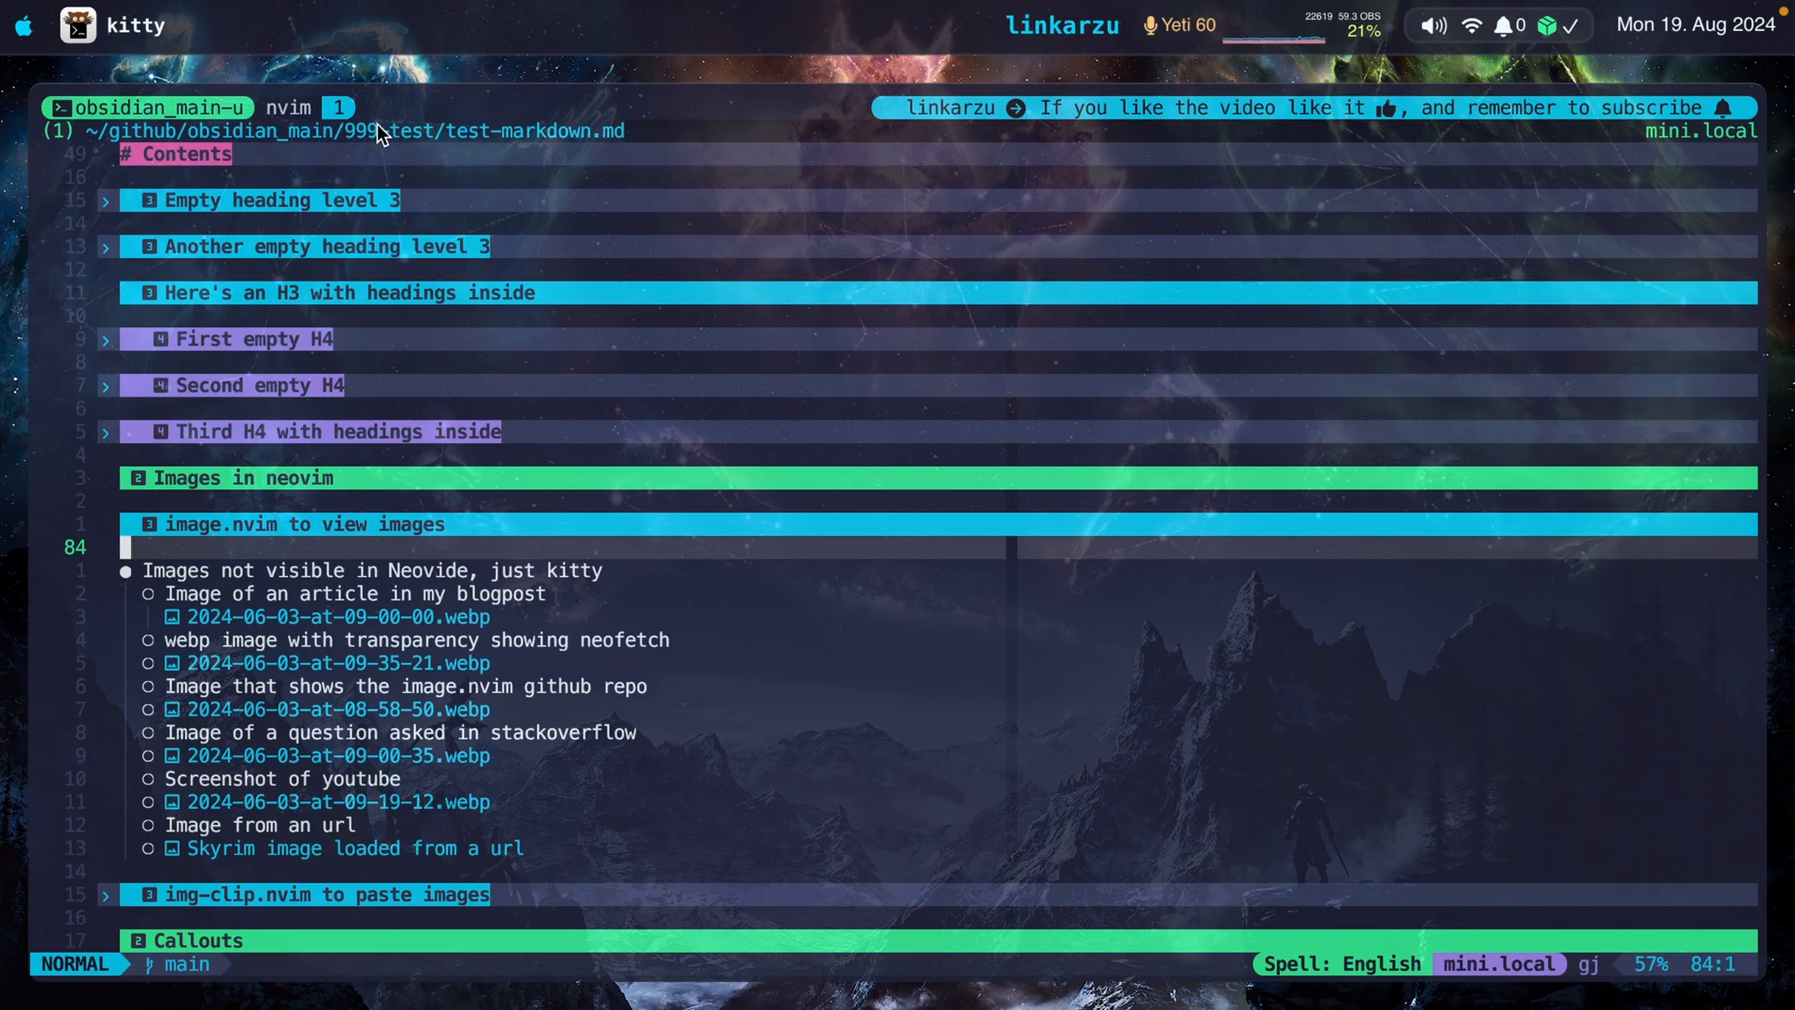
pyautogui.moveTo(299, 110)
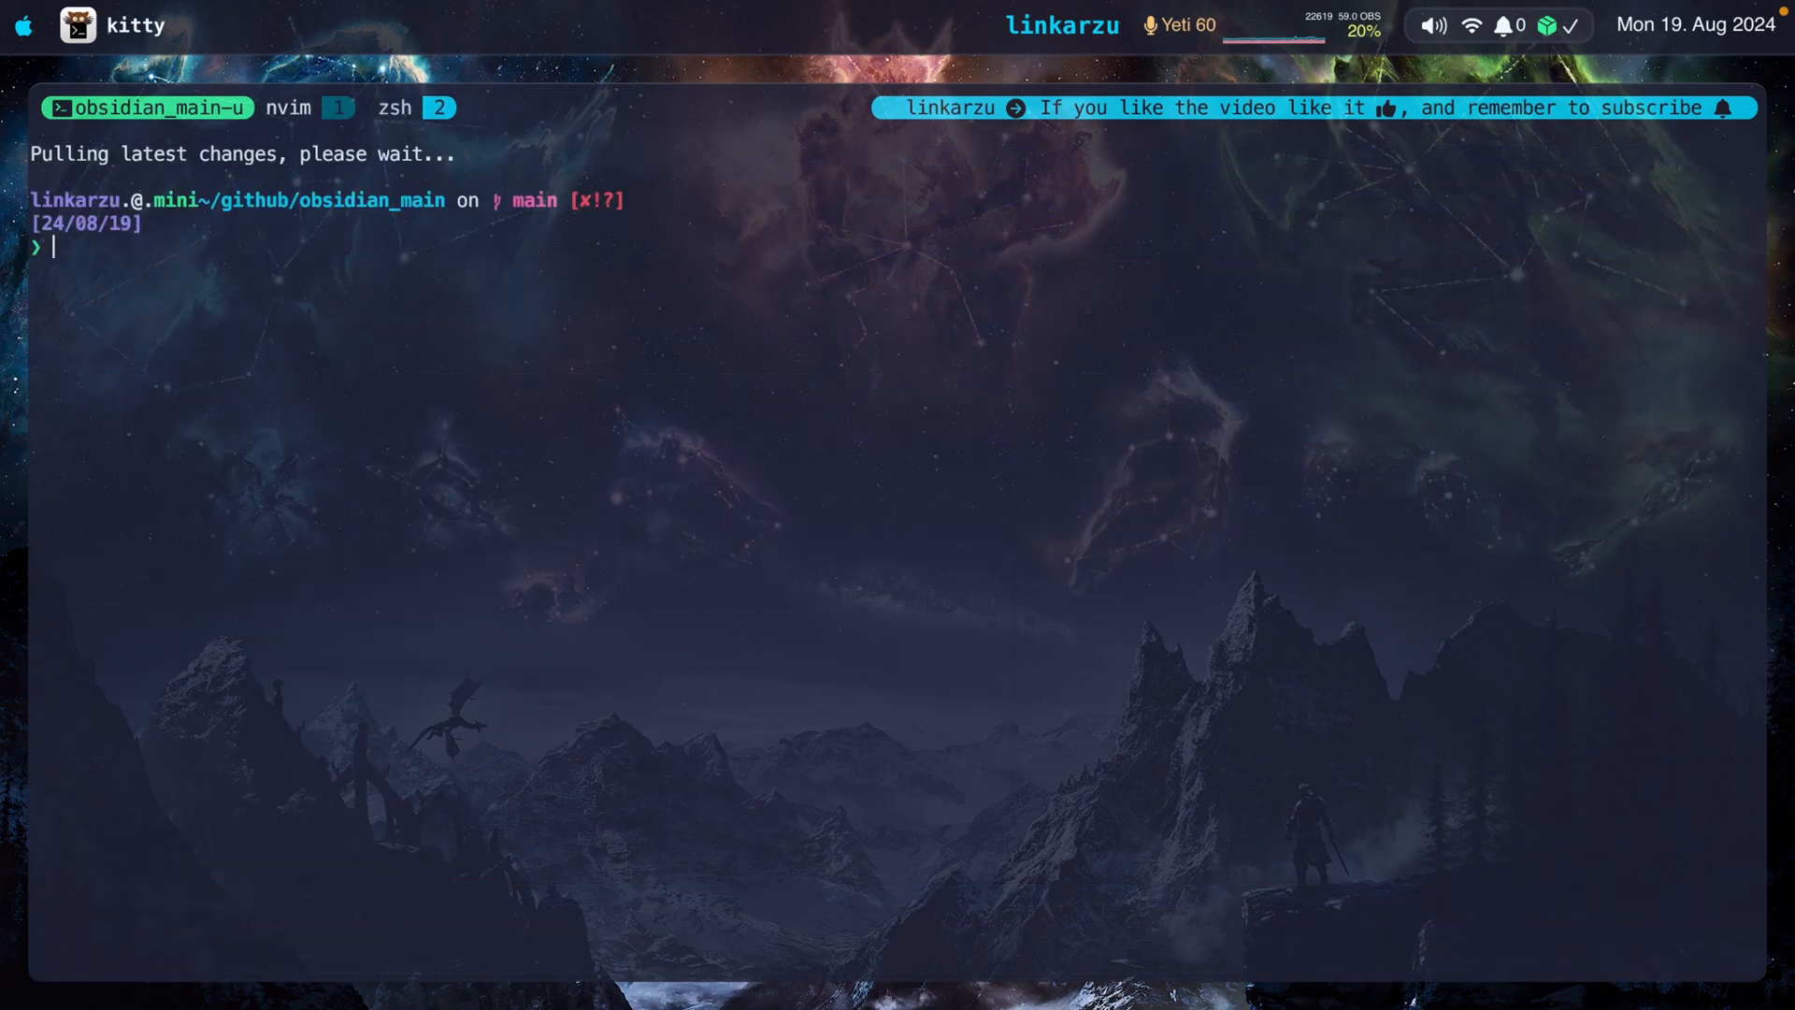
# Step: In two new windows, change directory into dotfiles-latest and Downloads
pyautogui.write('clear')
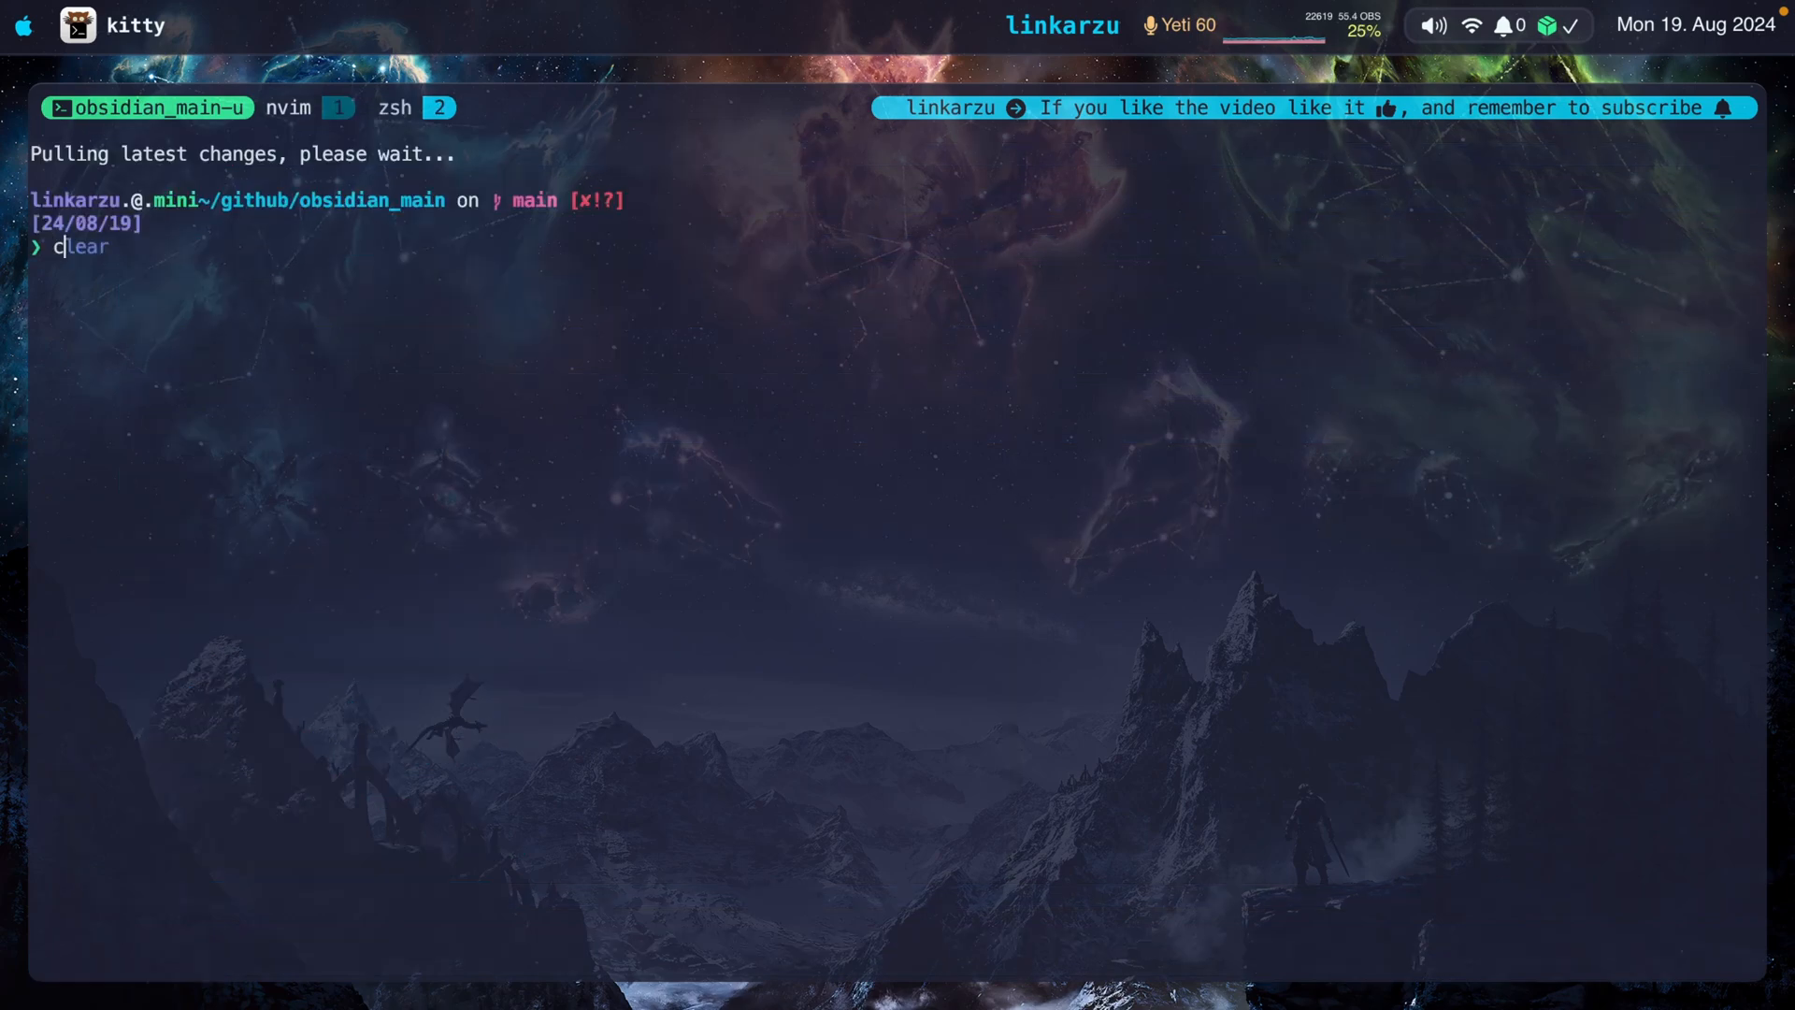
pyautogui.write('cd dot lat')
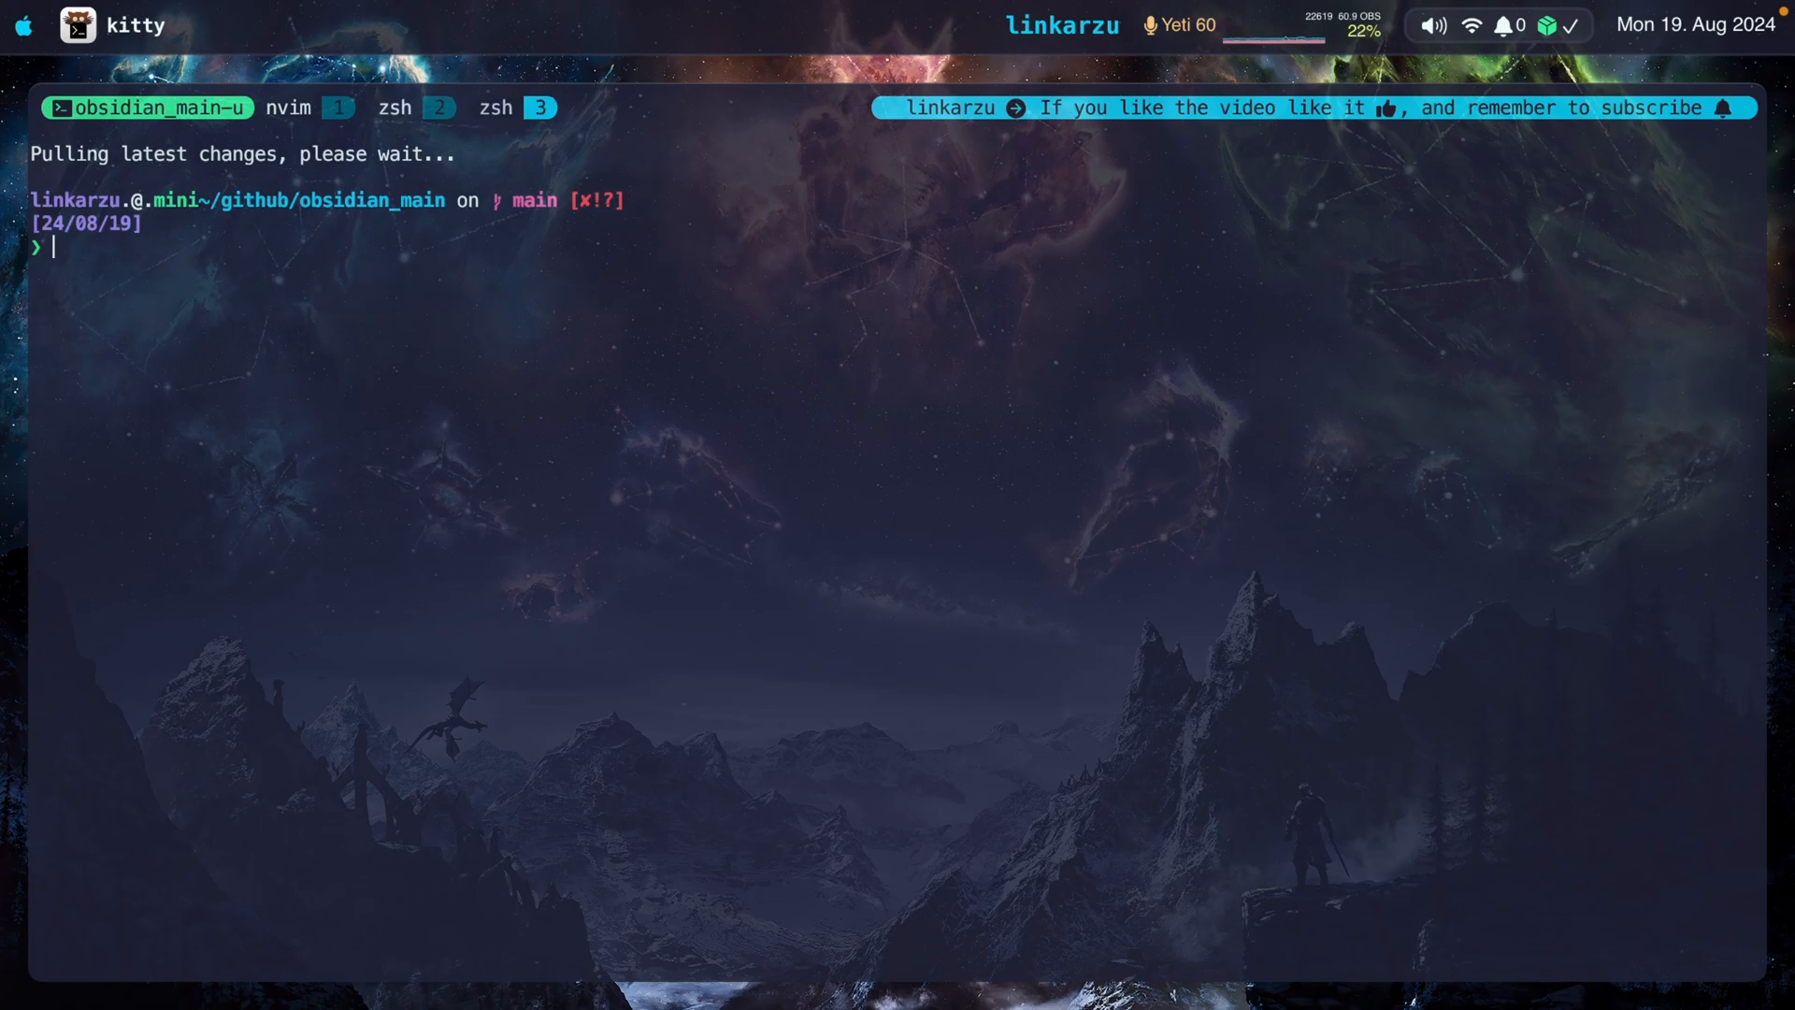
pyautogui.write('cd downloads')
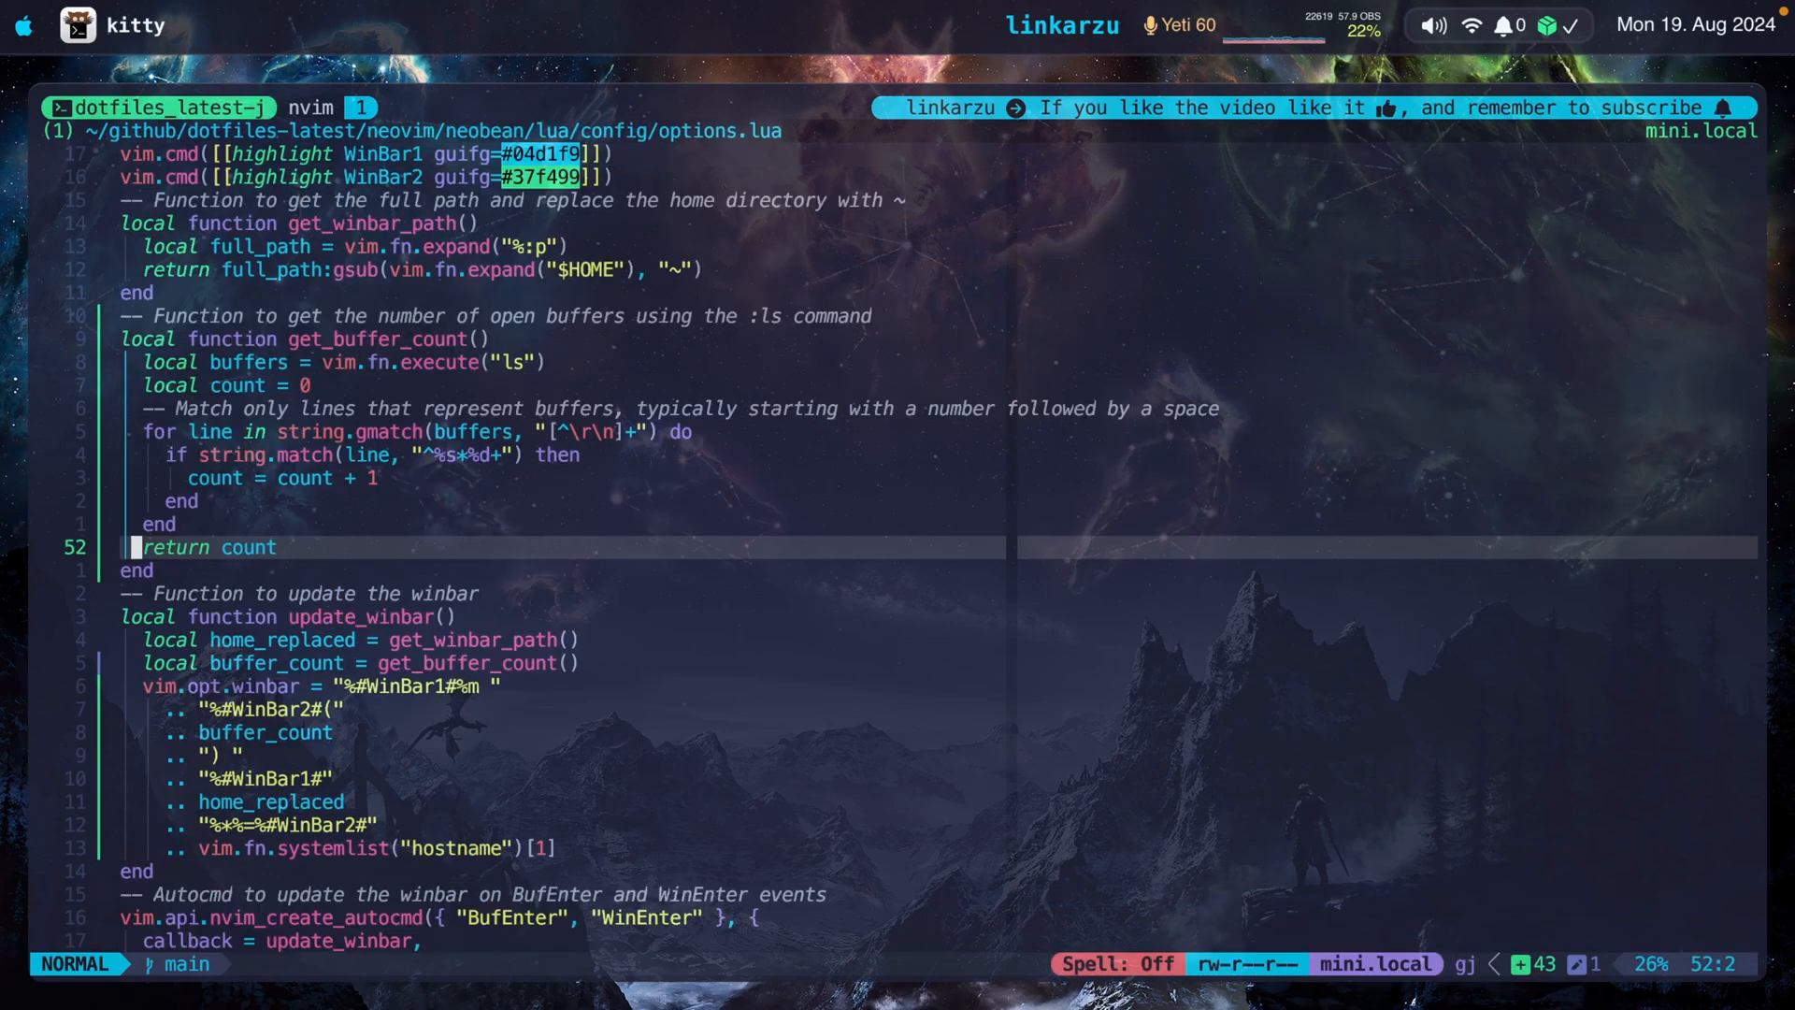
# Step: Search the dotfiles for tmux.conf in the Neovim file picker
pyautogui.write('tmux.conf')
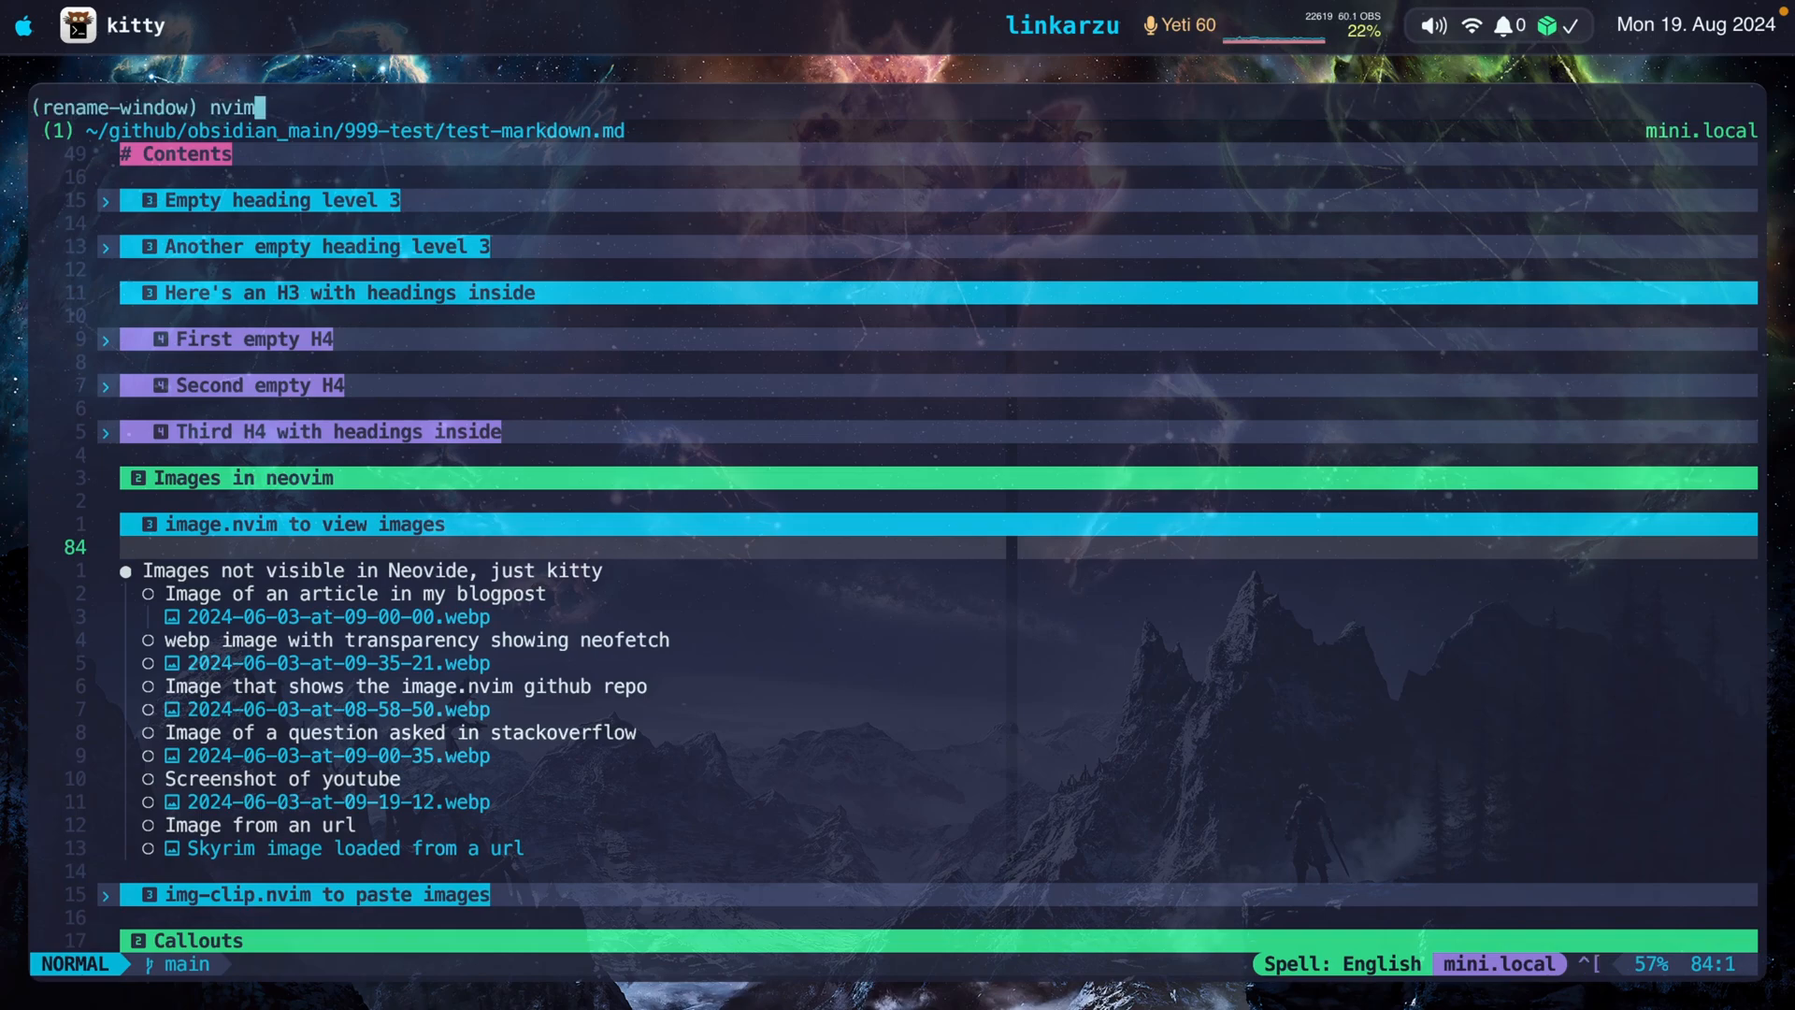
# Step: Replace the first window's name 'nvim' with 'obsidian'
pyautogui.press('BackSpace')
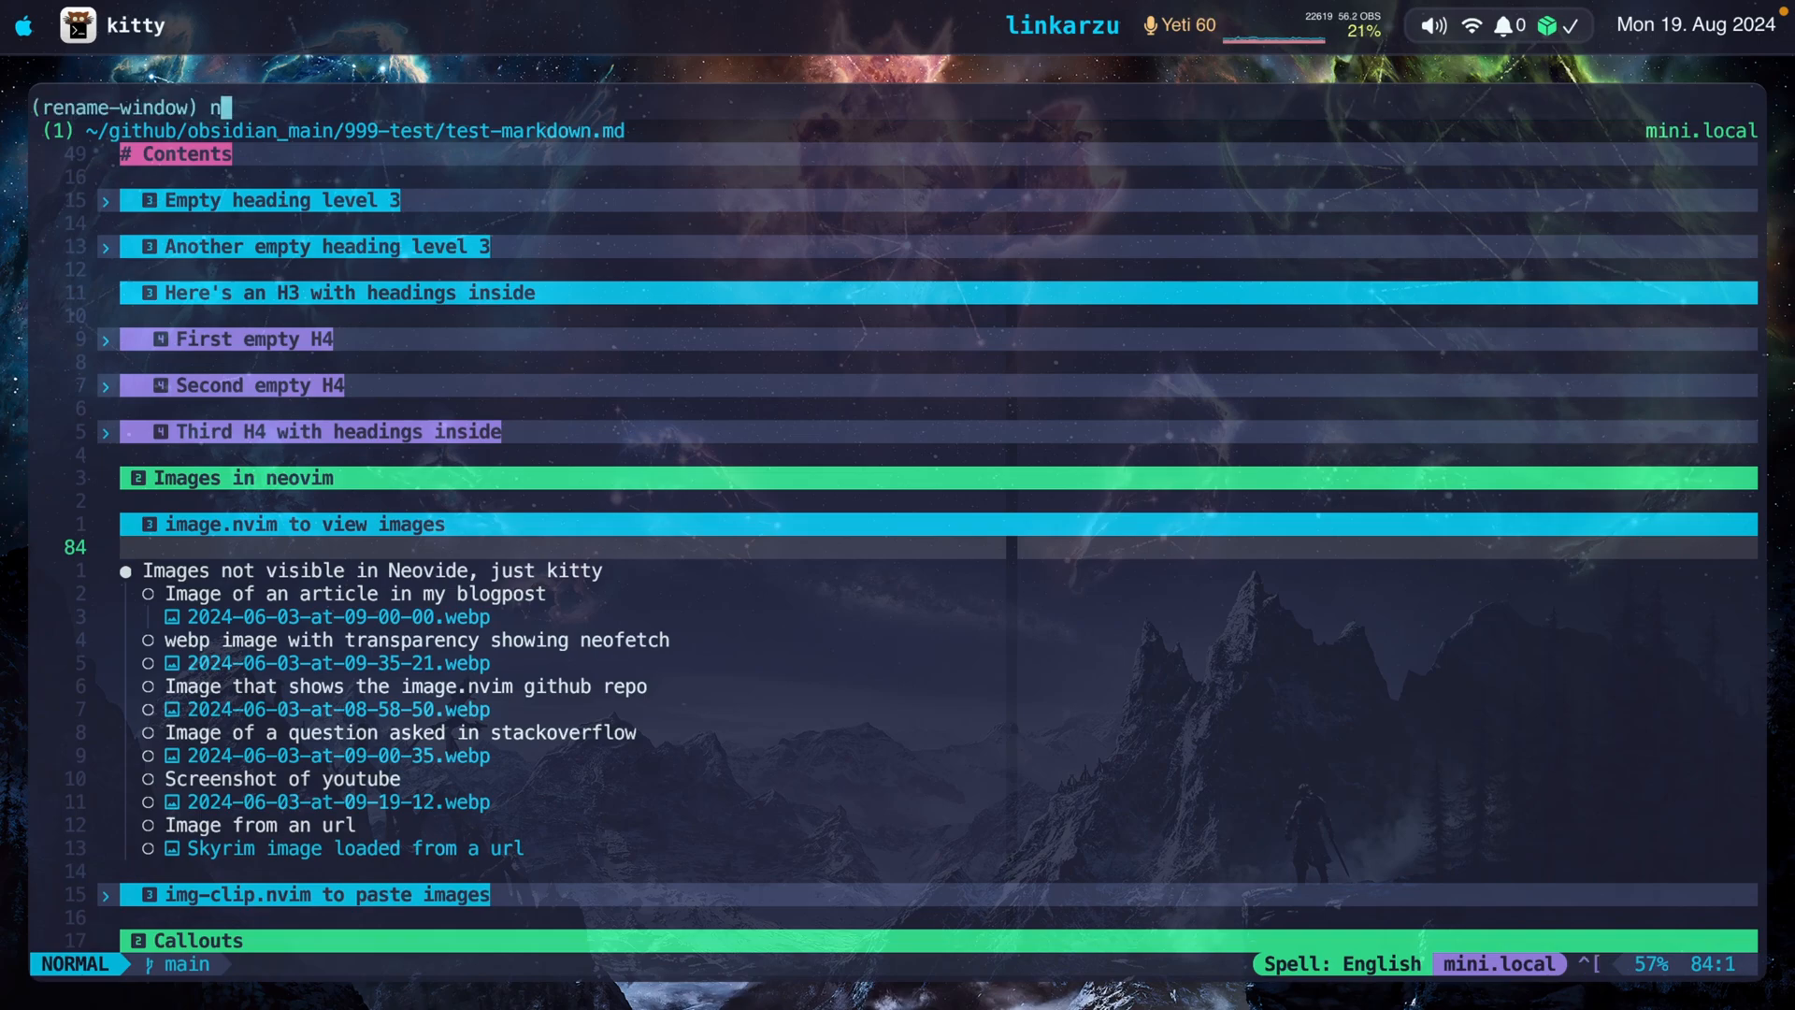
pyautogui.write('obsidian')
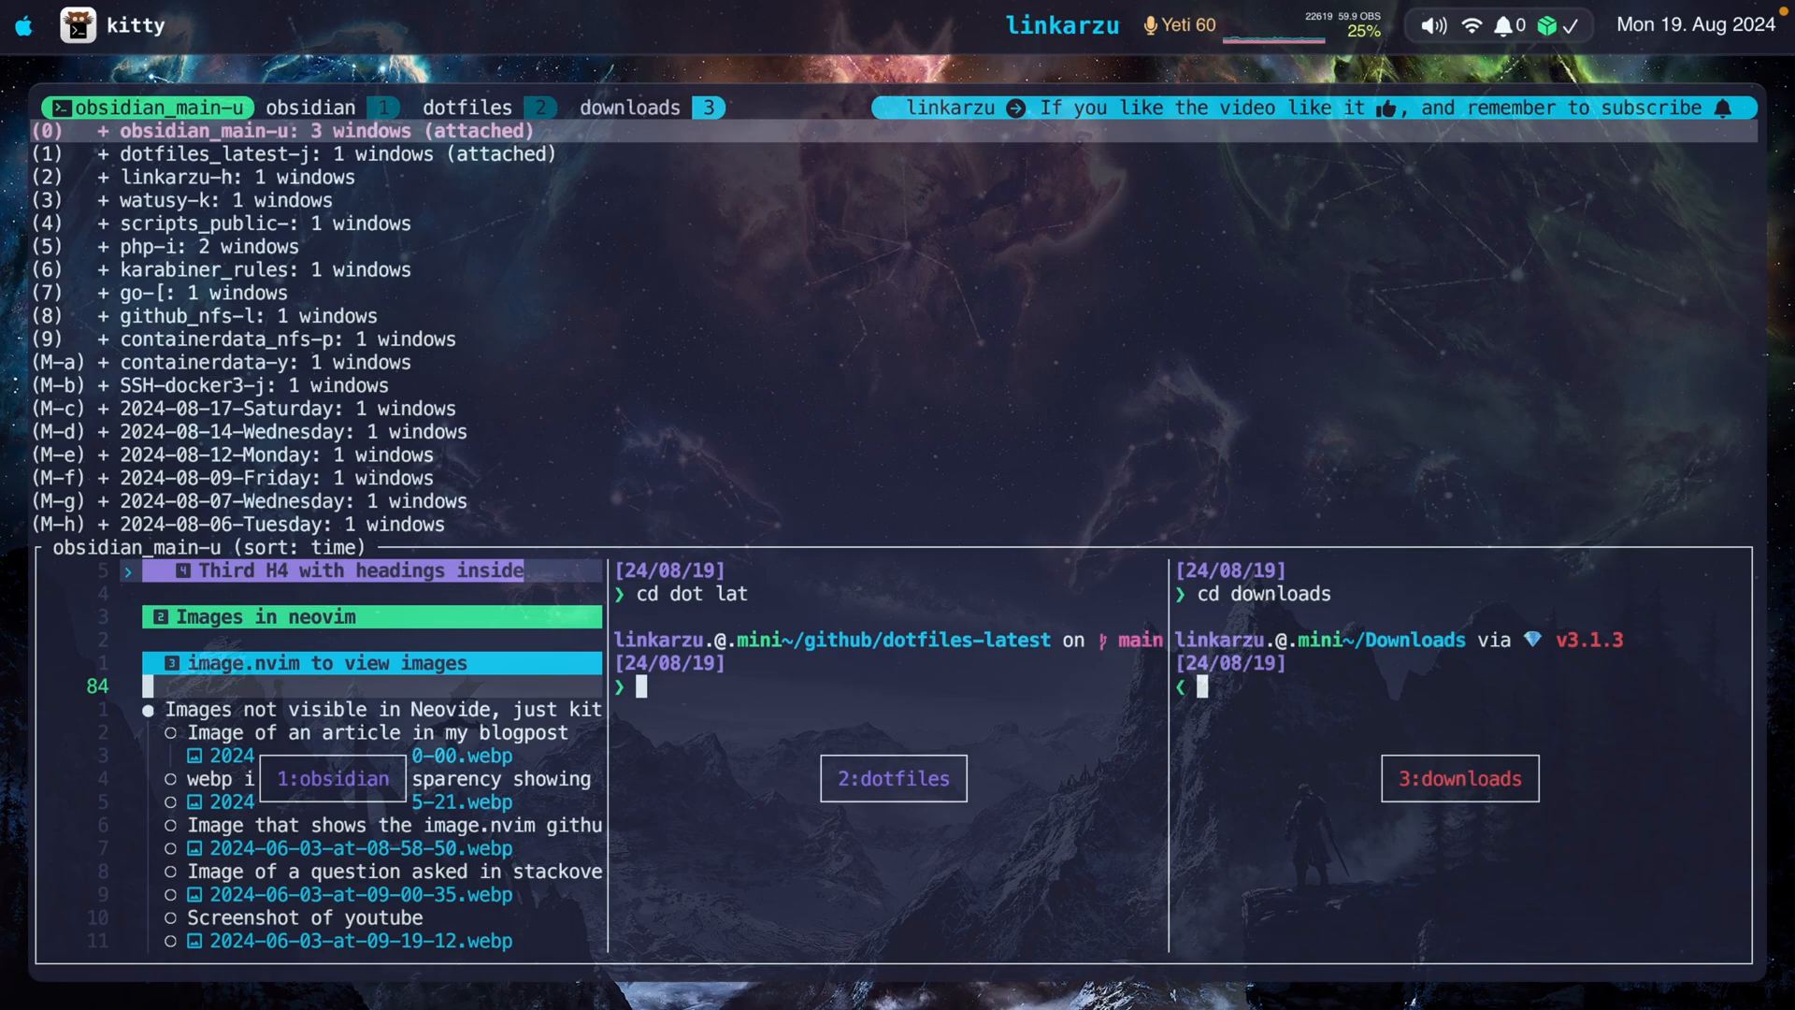
pyautogui.moveTo(222, 395)
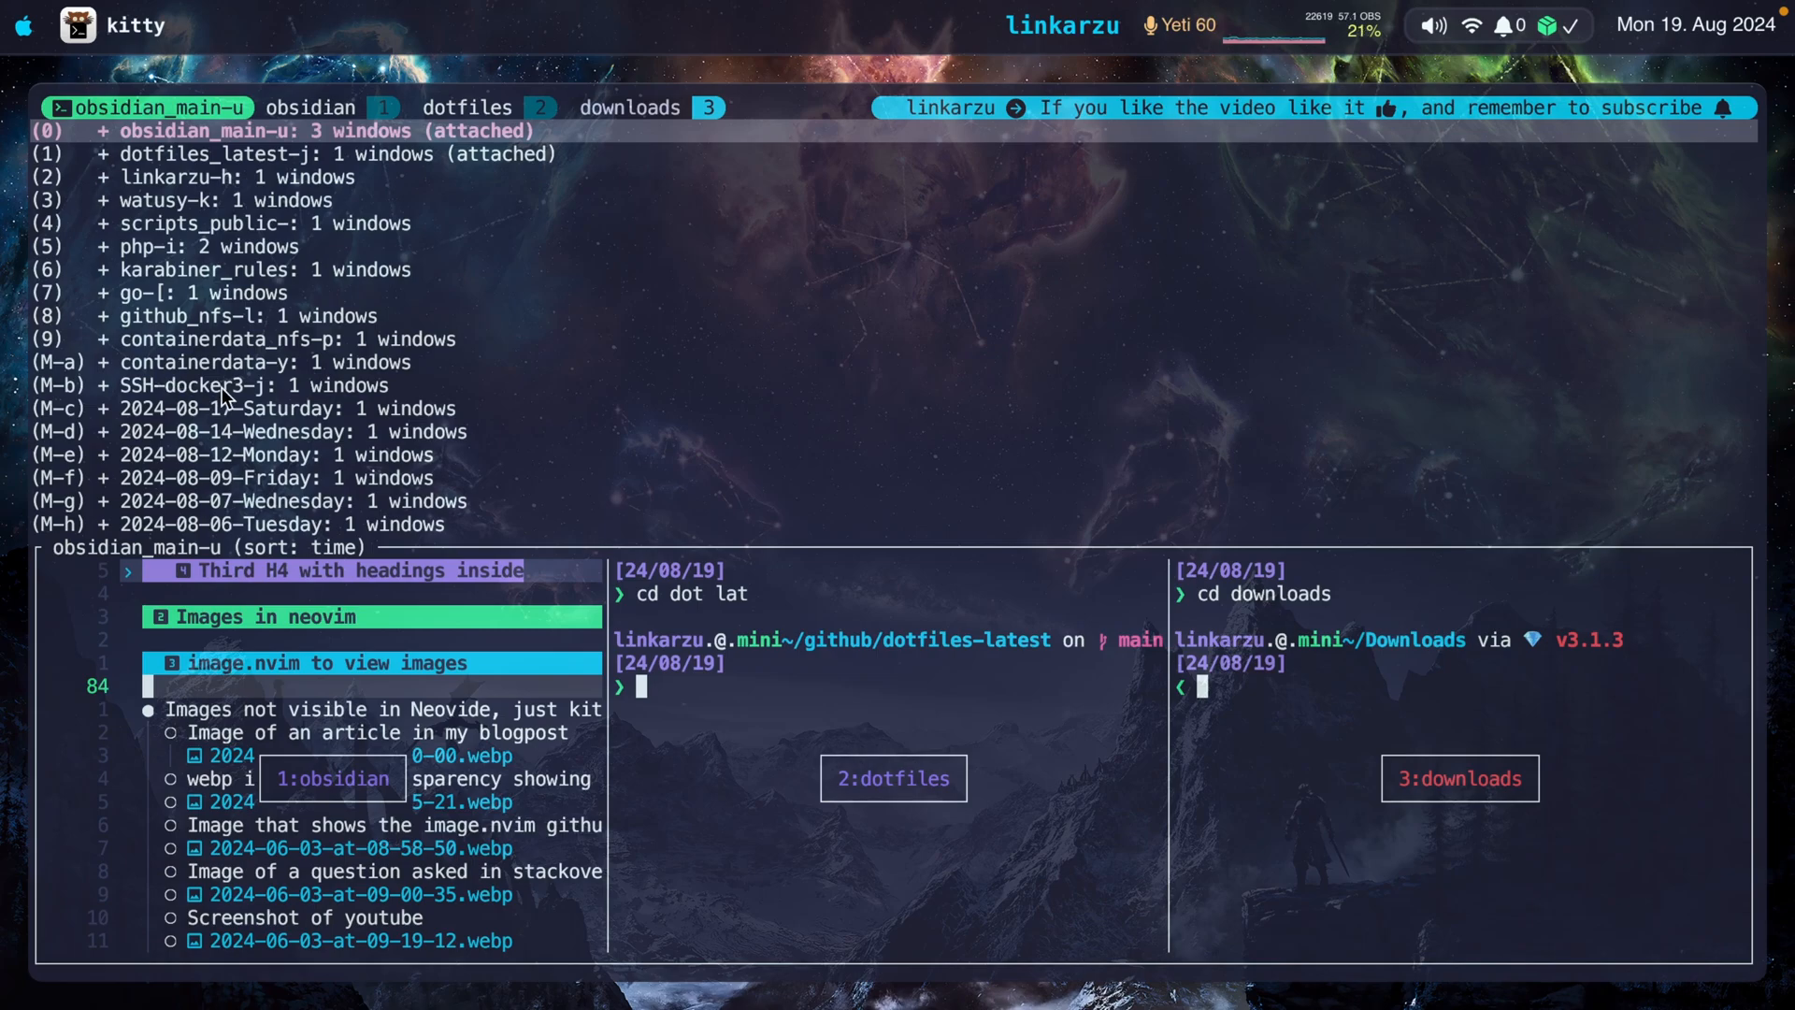